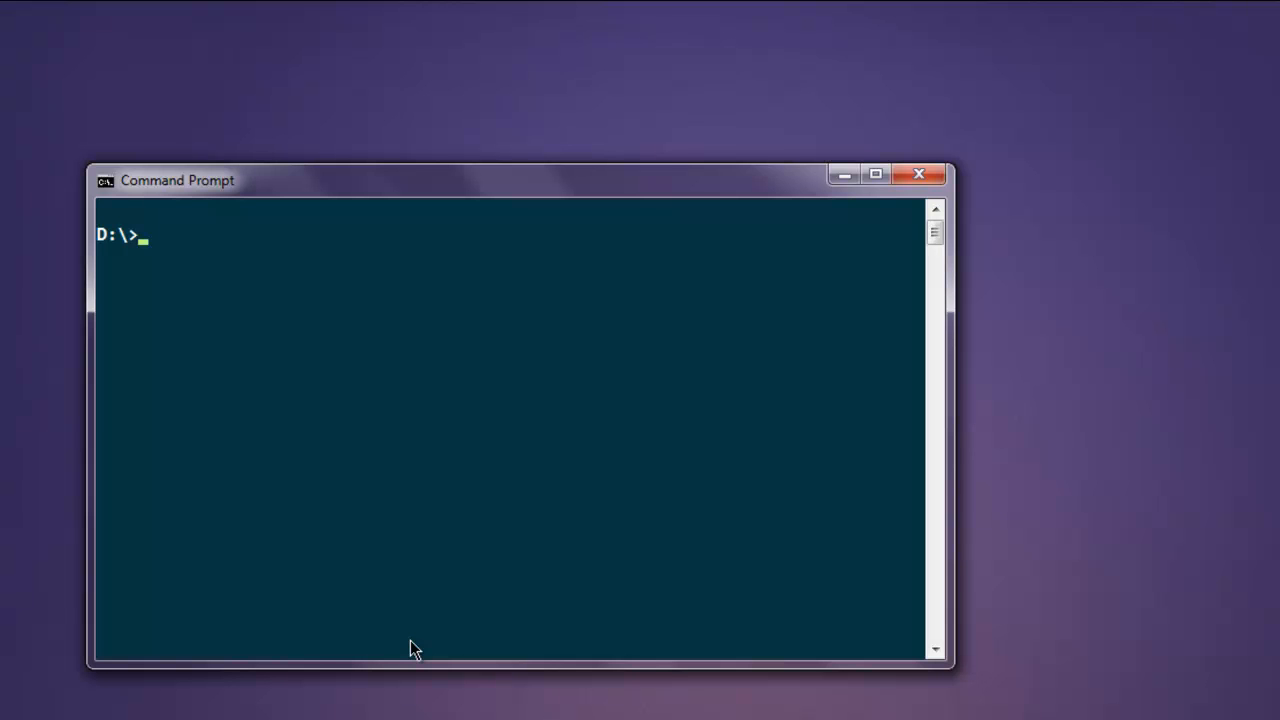
{"action": "mouse_move", "coordinate": [416, 648]}
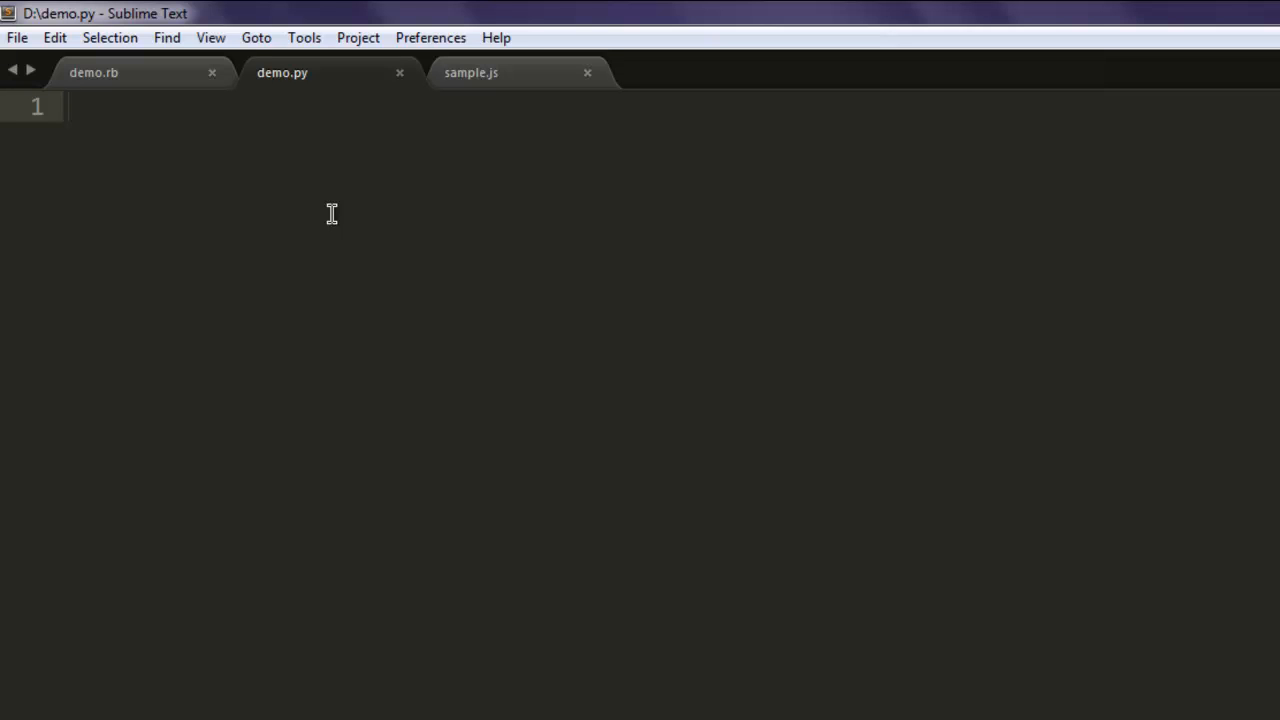
Step: Write 'import sys', 'from PySide.QtCore import*' and 'from PySide.QtGui import*' on lines 1-3
{"action": "type", "text": "import sys"}
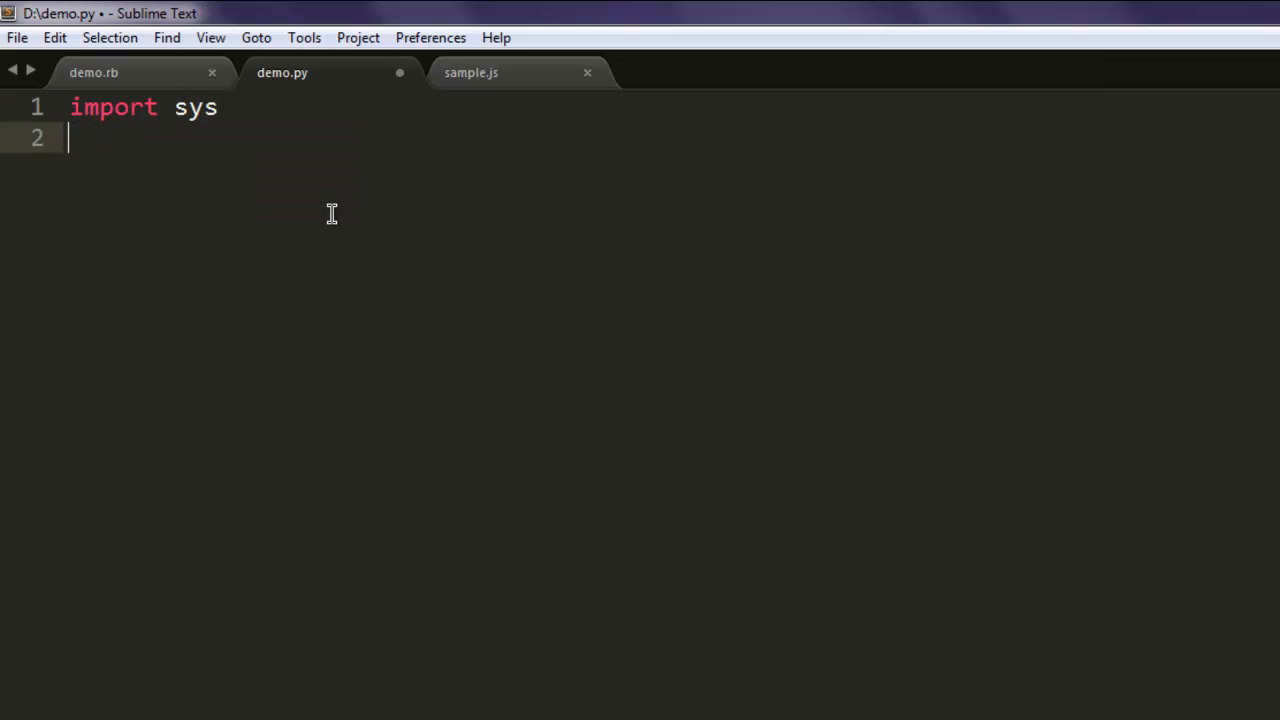
{"action": "type", "text": "from"}
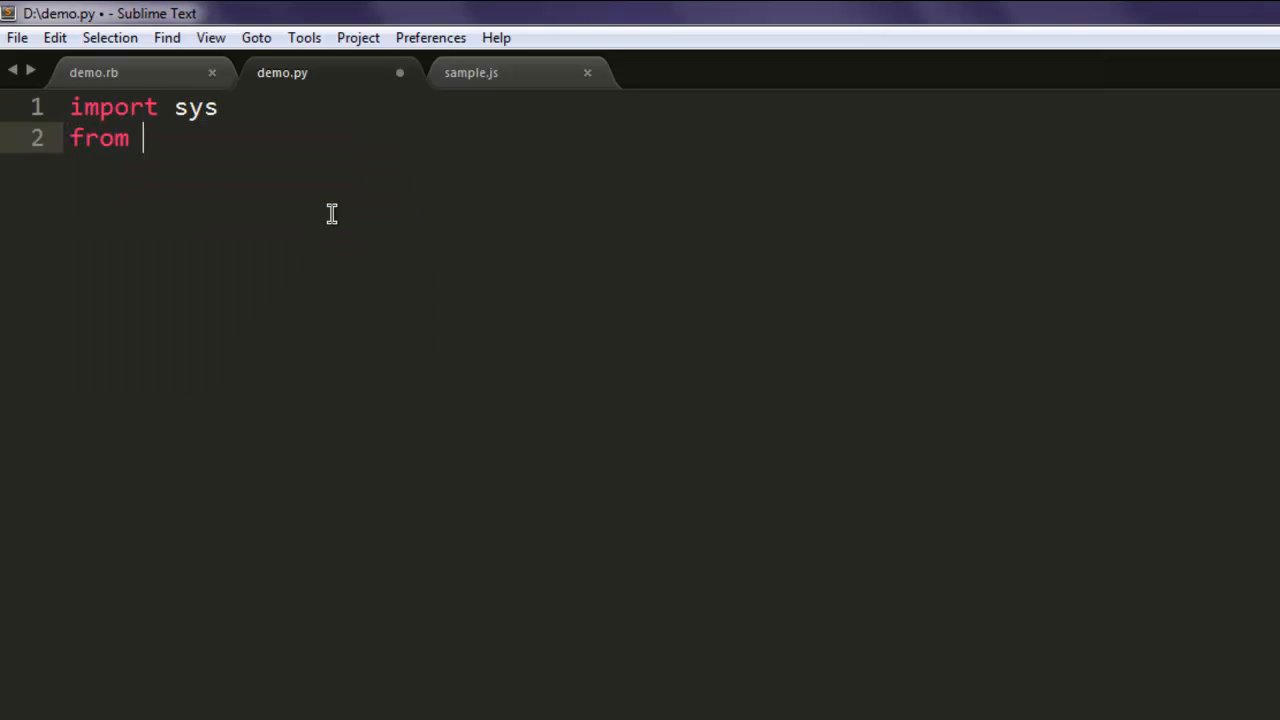
{"action": "type", "text": "PySide"}
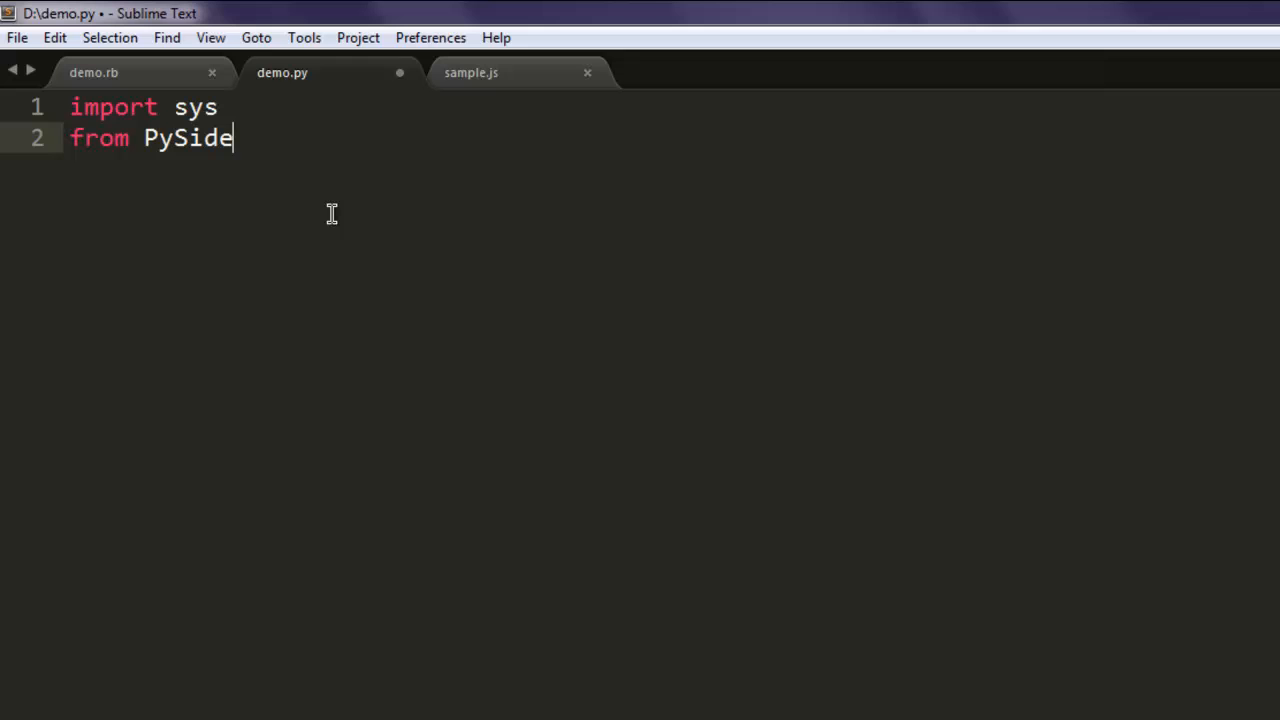
{"action": "type", "text": ".QtCore import"}
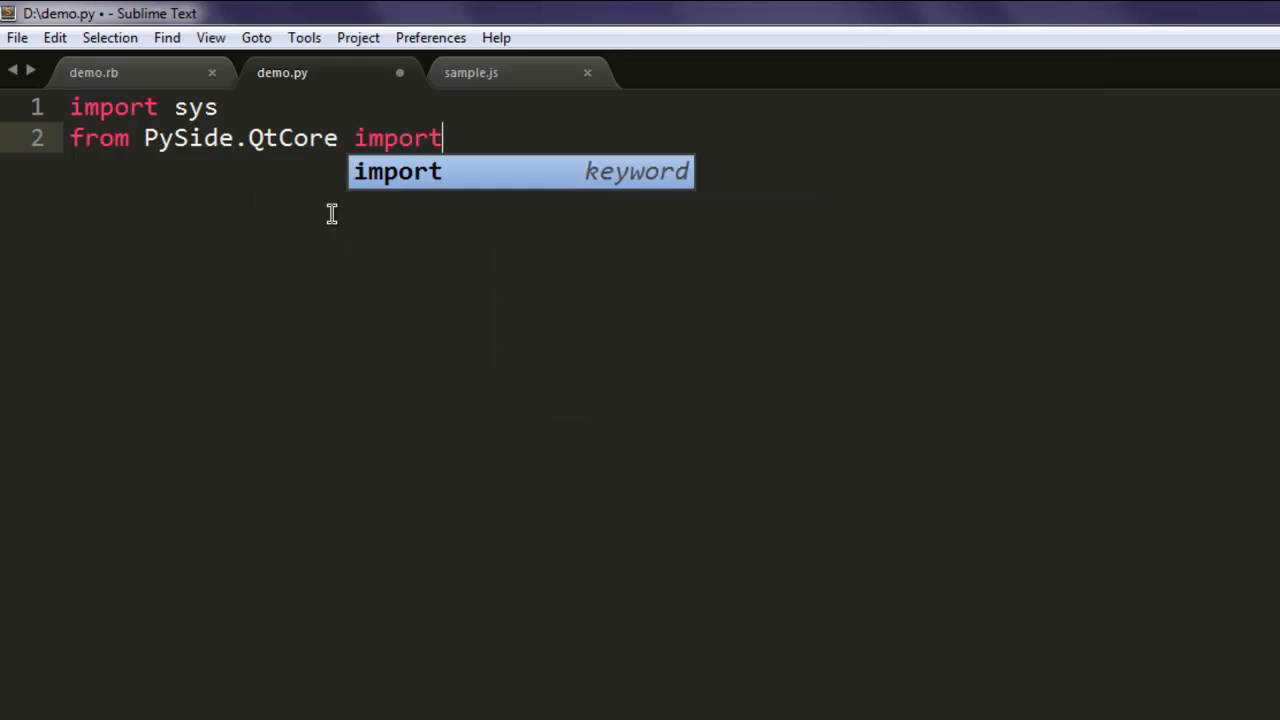
{"action": "type", "text": "*"}
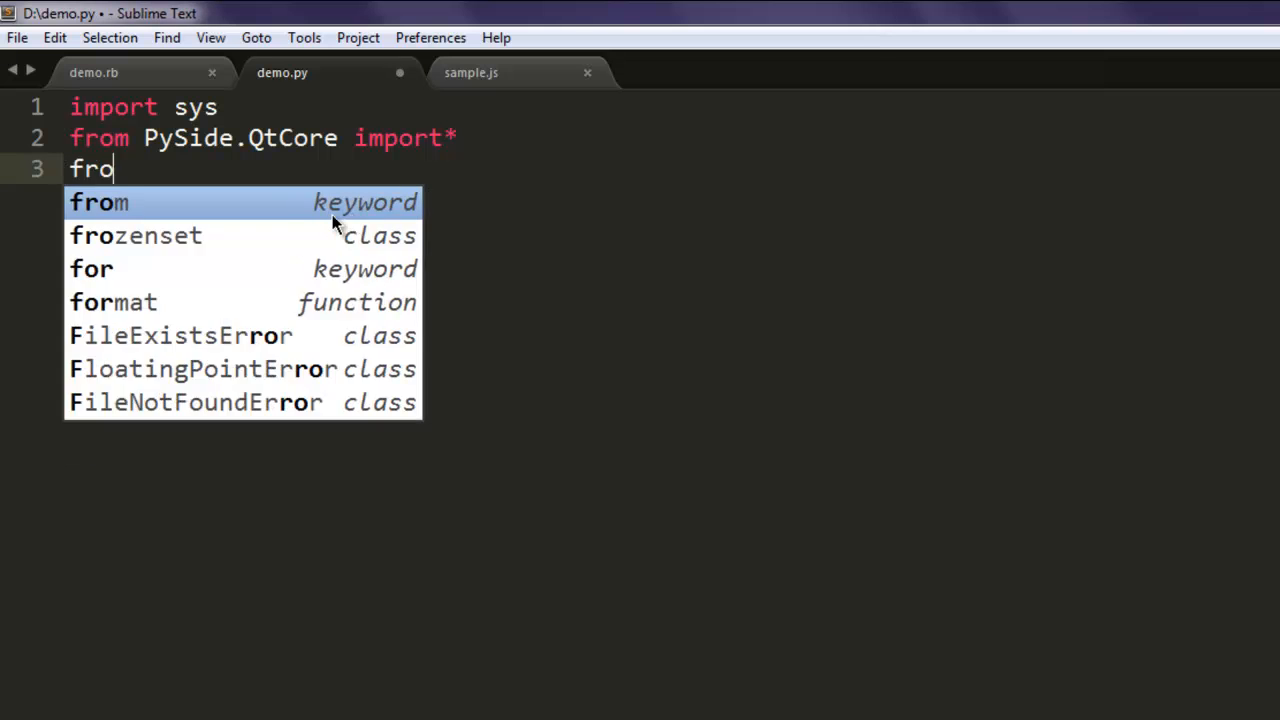
{"action": "type", "text": "m Py"}
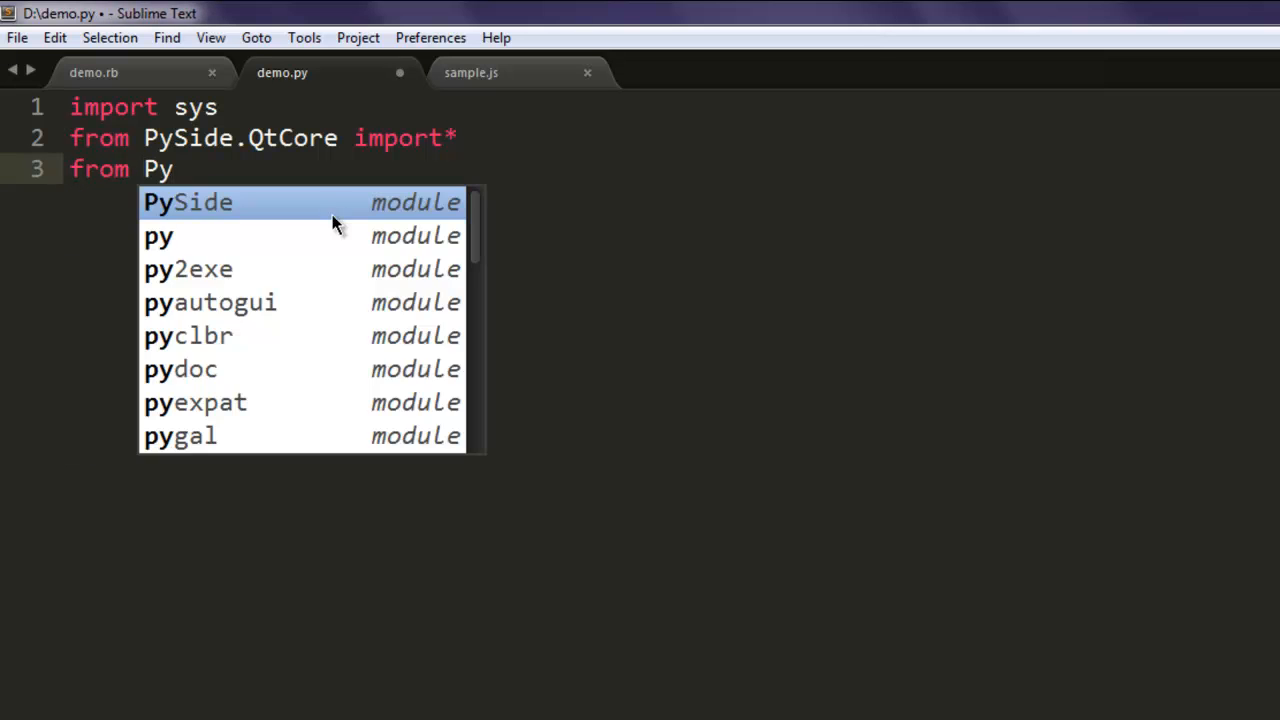
{"action": "type", "text": "Side.Q"}
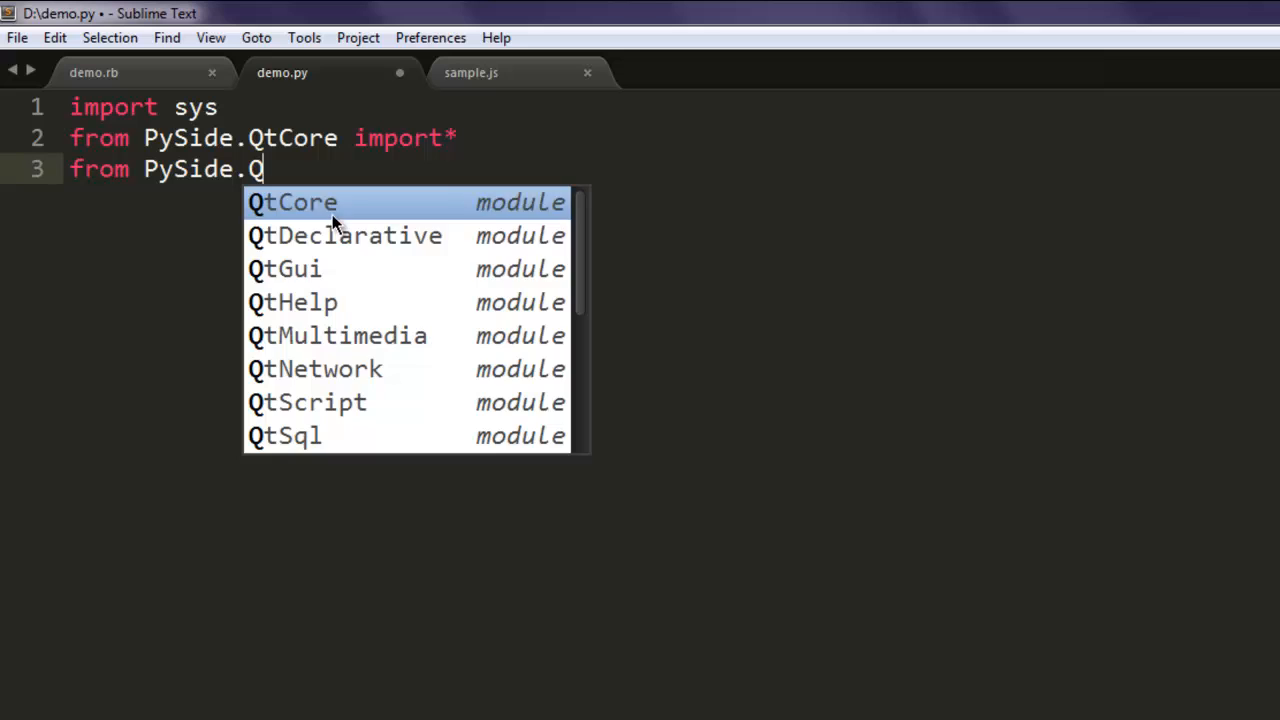
{"action": "type", "text": "tGui import*"}
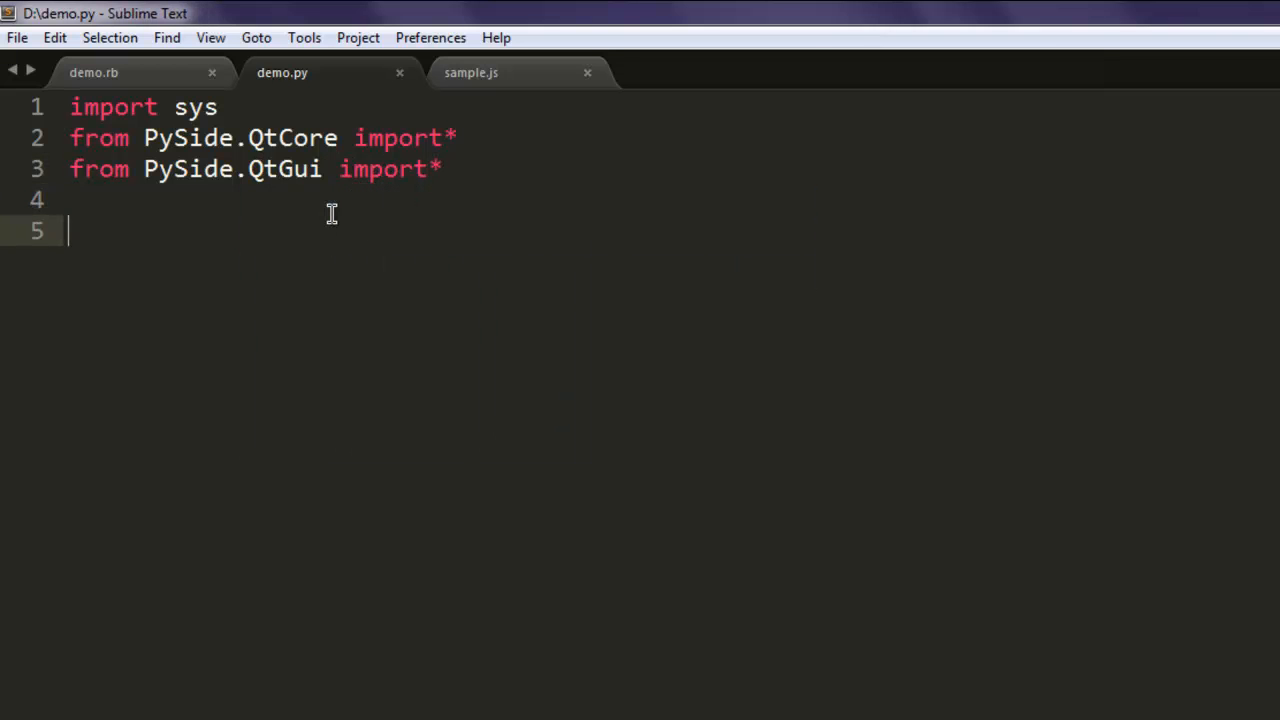
Step: Create the application with 'app = QApplication(sys.argv)'
{"action": "type", "text": "app ="}
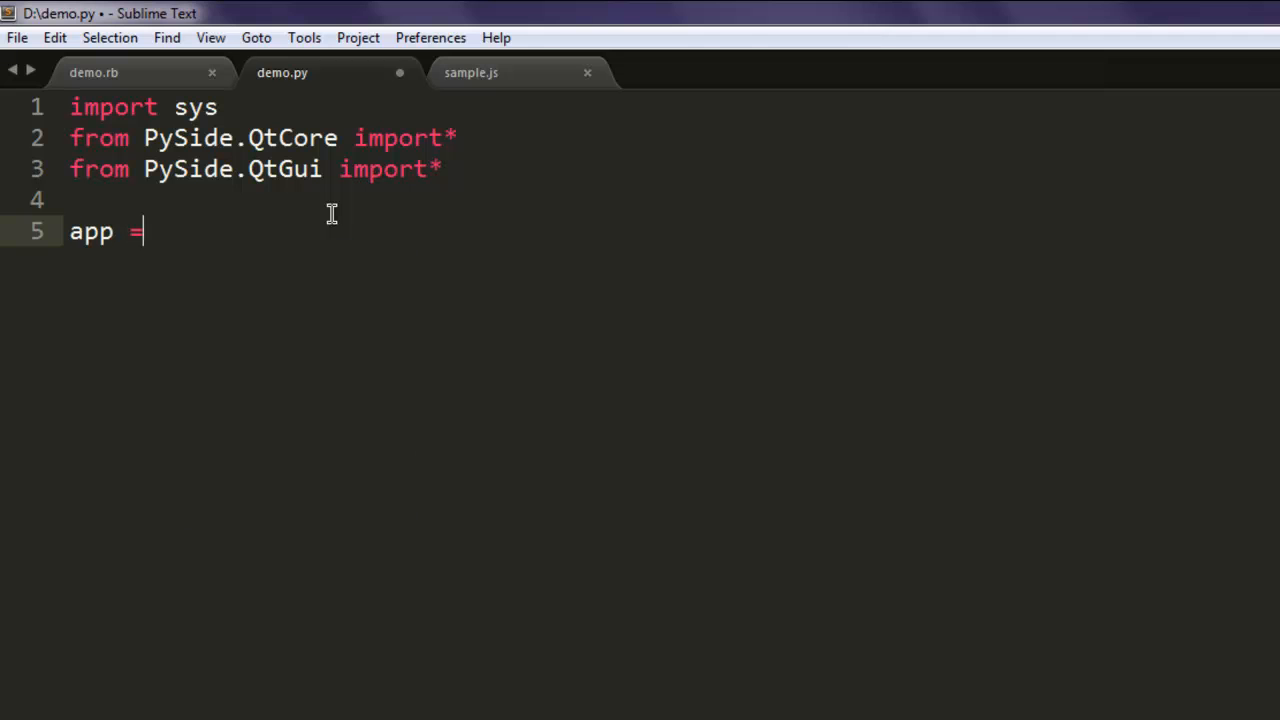
{"action": "type", "text": "A"}
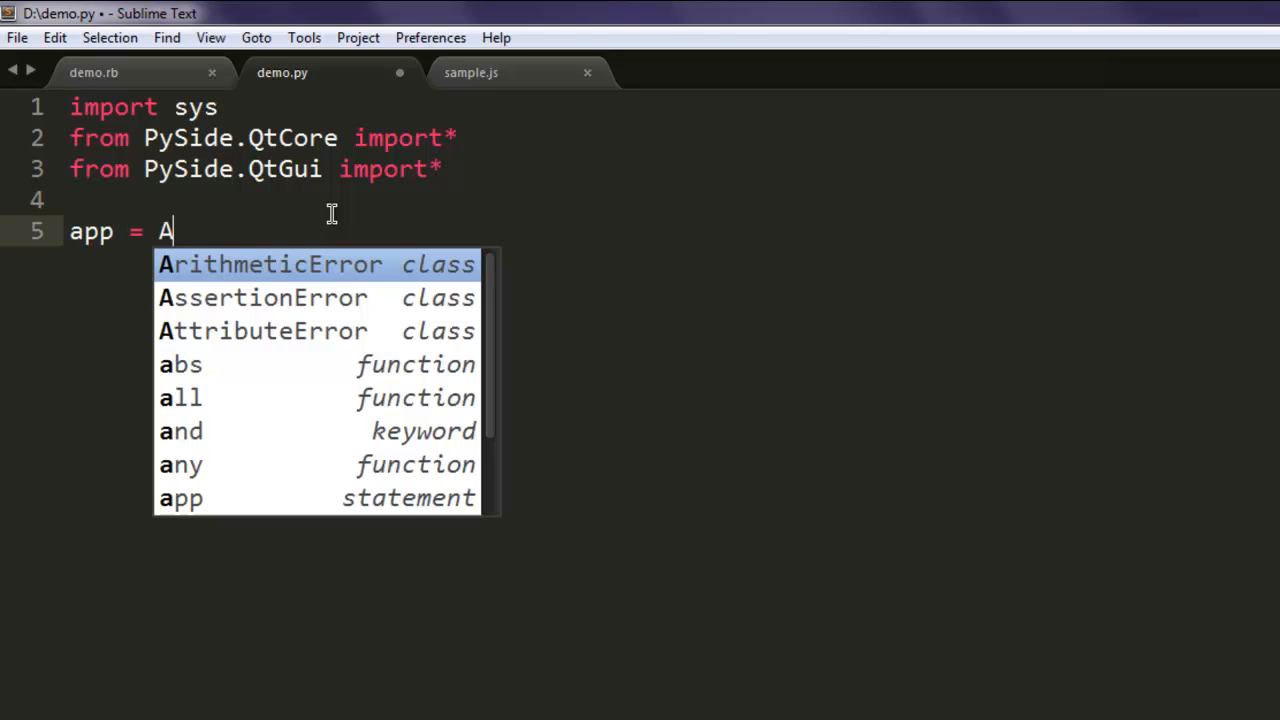
{"action": "type", "text": "Q"}
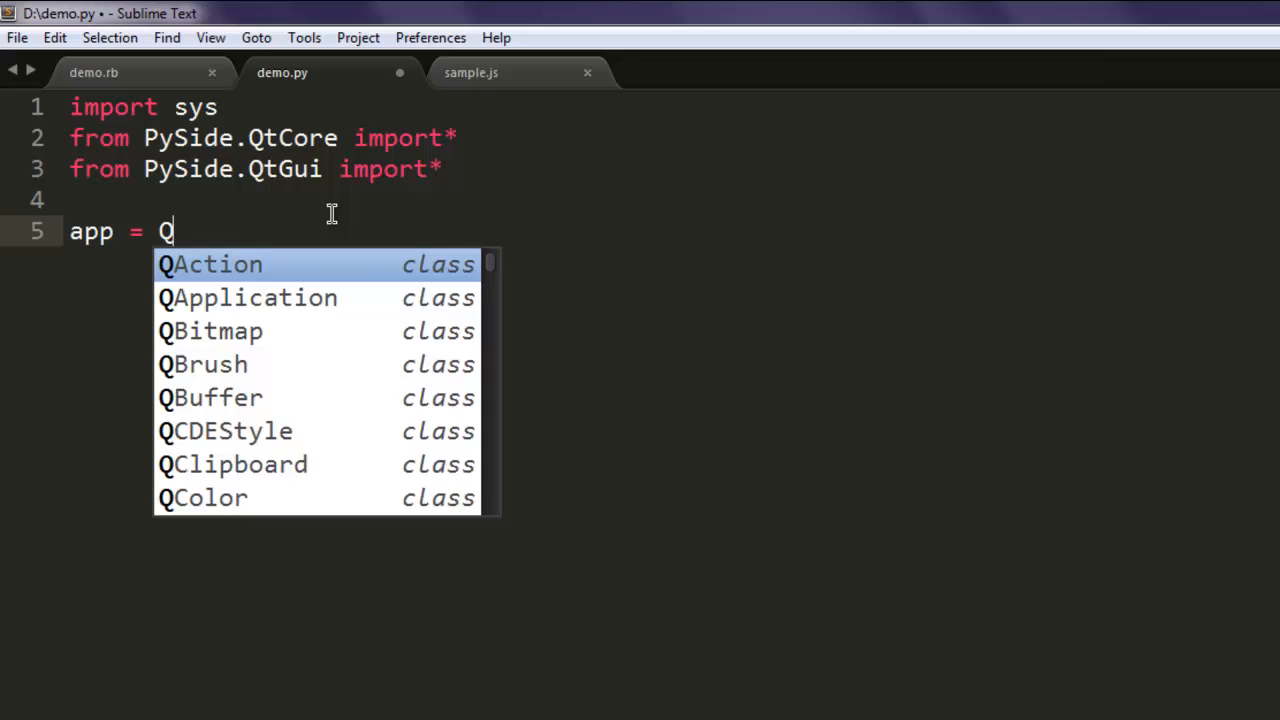
{"action": "type", "text": "Application(sys.argv"}
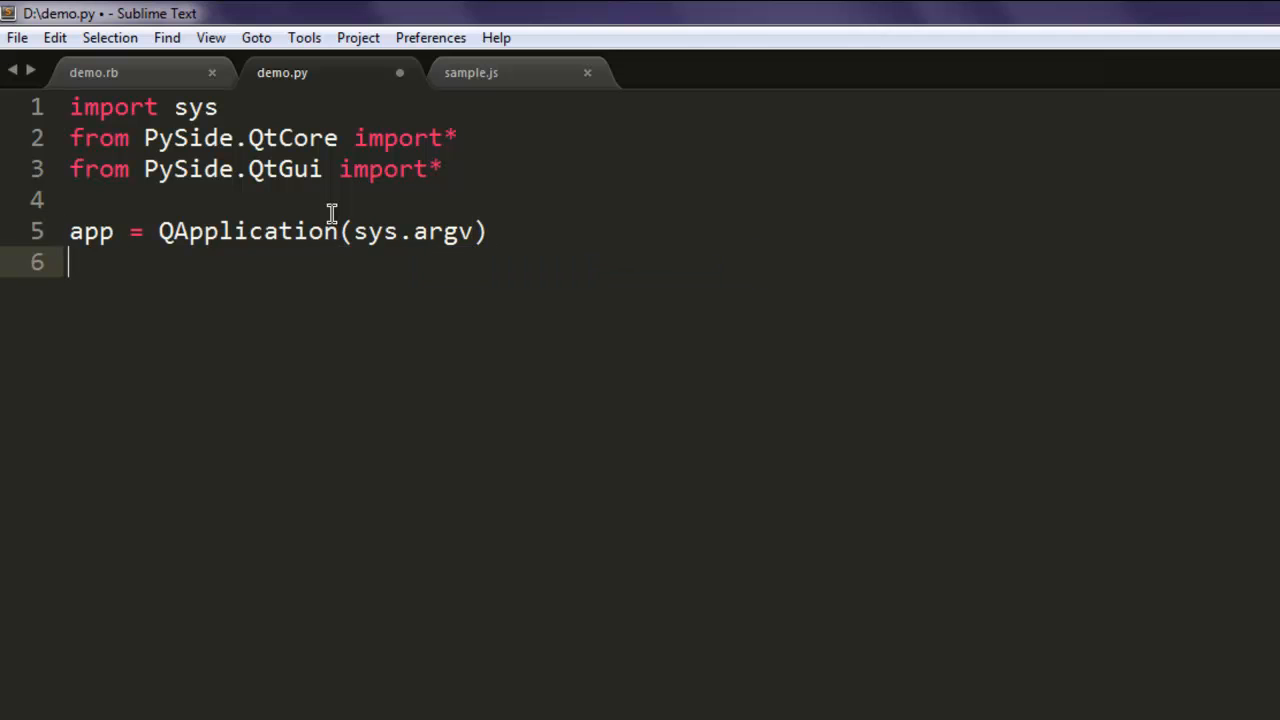
Step: Create a horizontal slider with 's1 = QSlider(Qt.Horizontal)'
{"action": "type", "text": "s"}
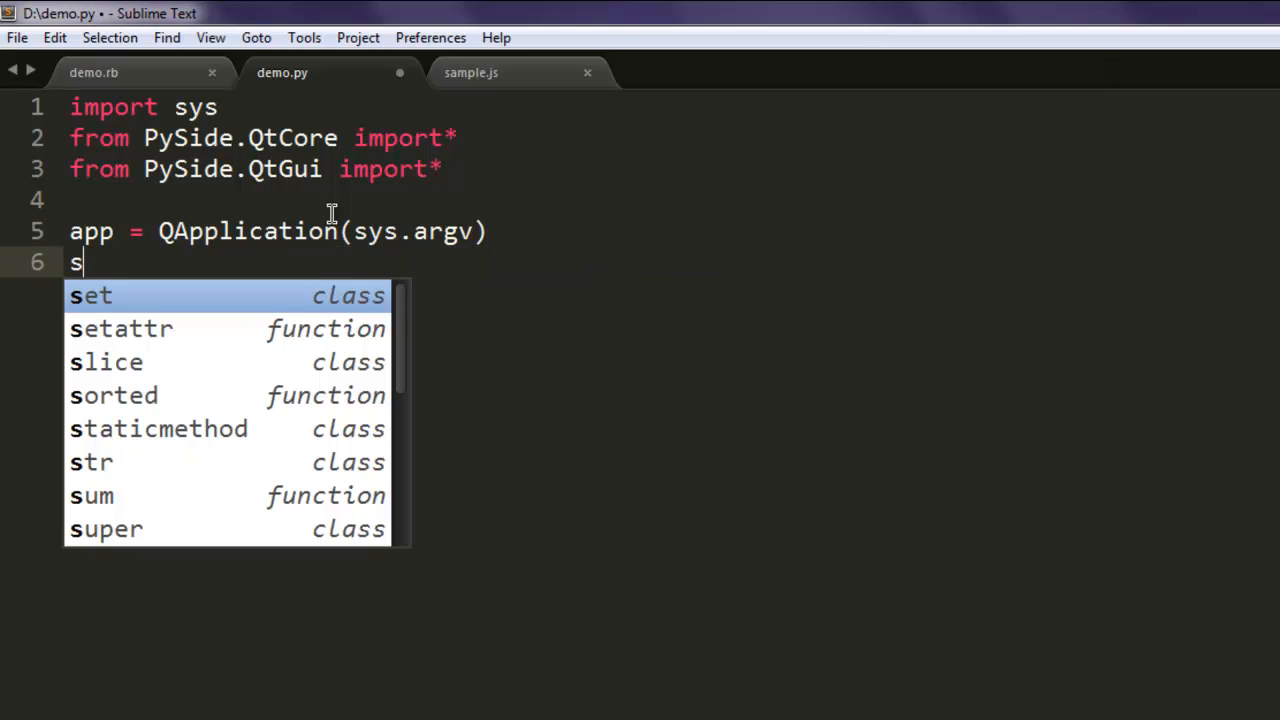
{"action": "type", "text": "1 ="}
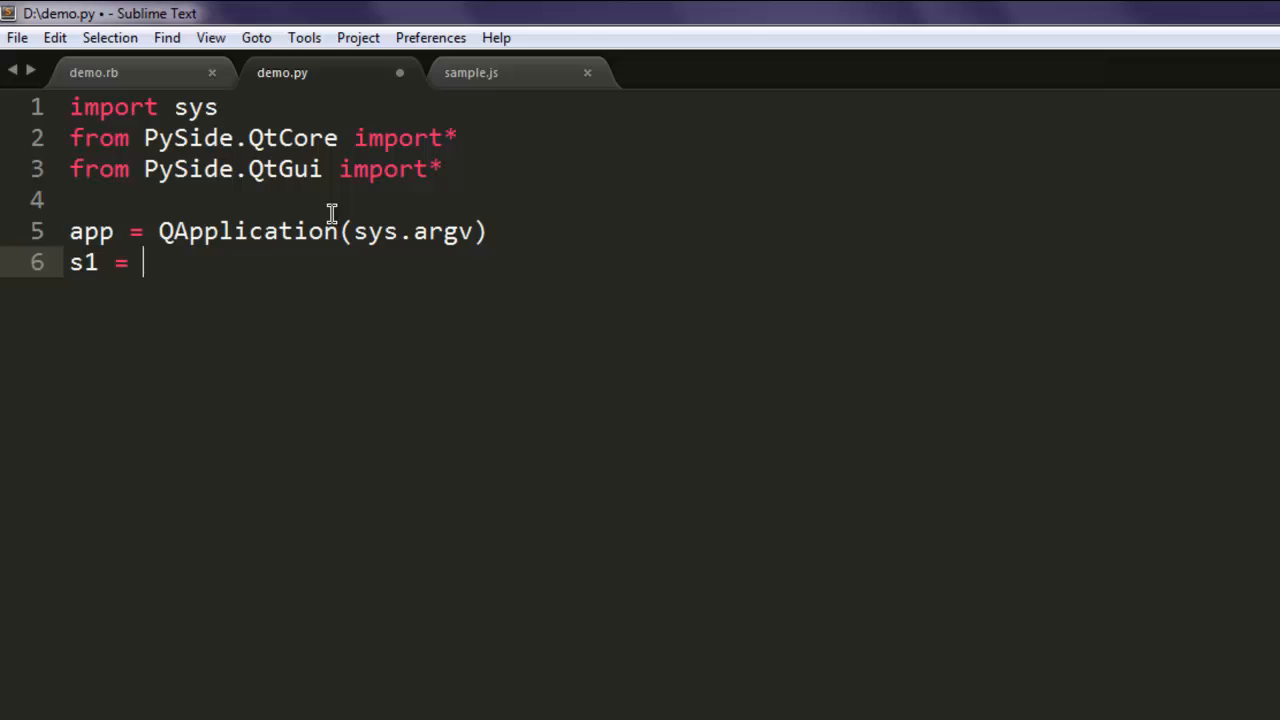
{"action": "type", "text": "QSlider("}
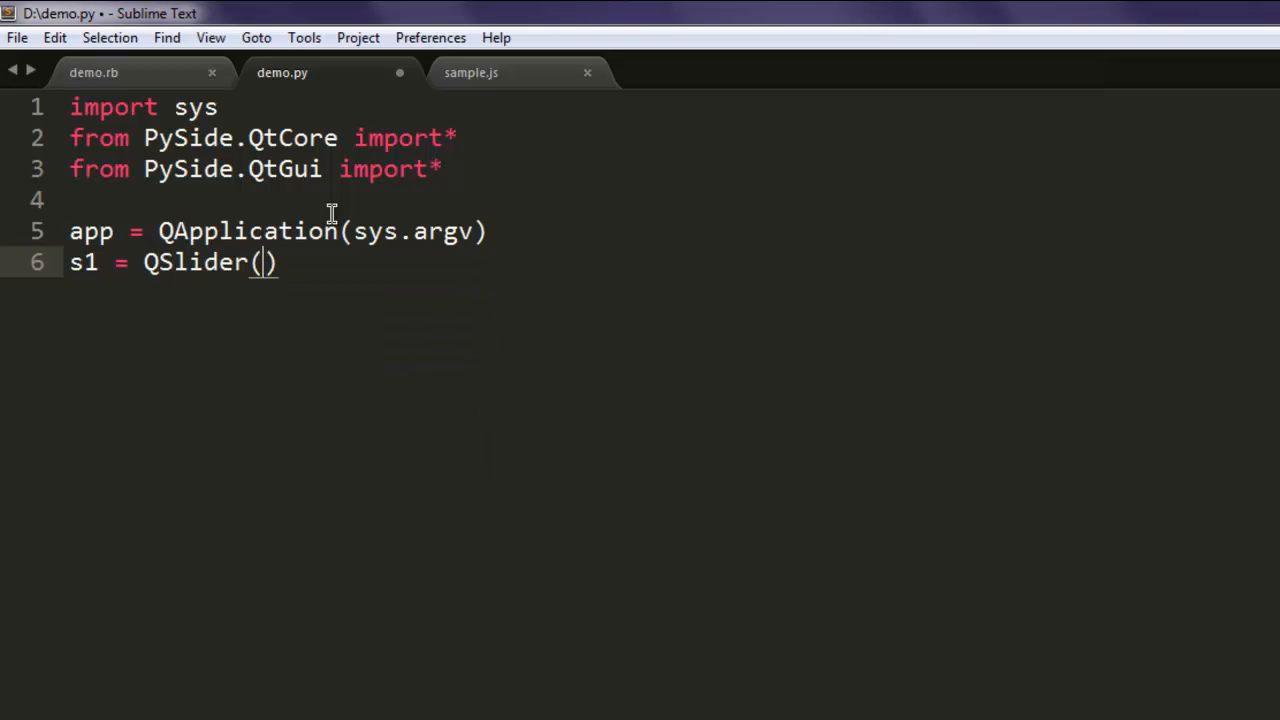
{"action": "type", "text": "q"}
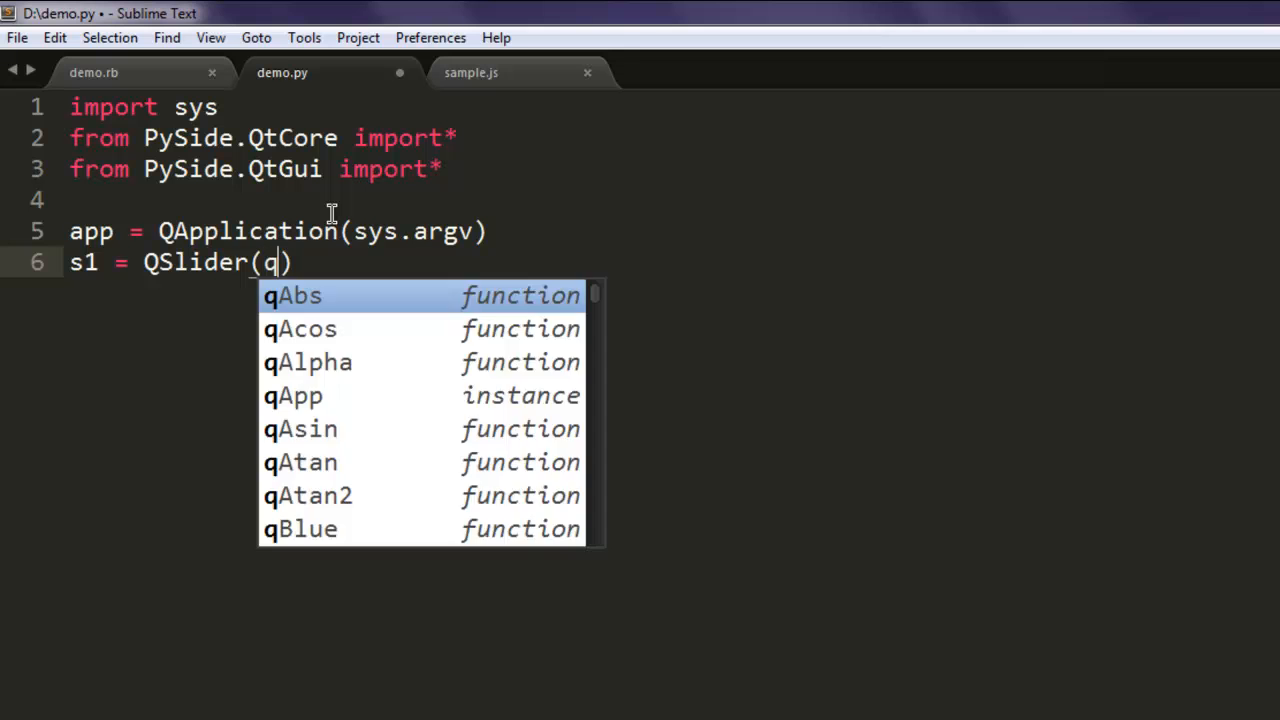
{"action": "type", "text": "t"}
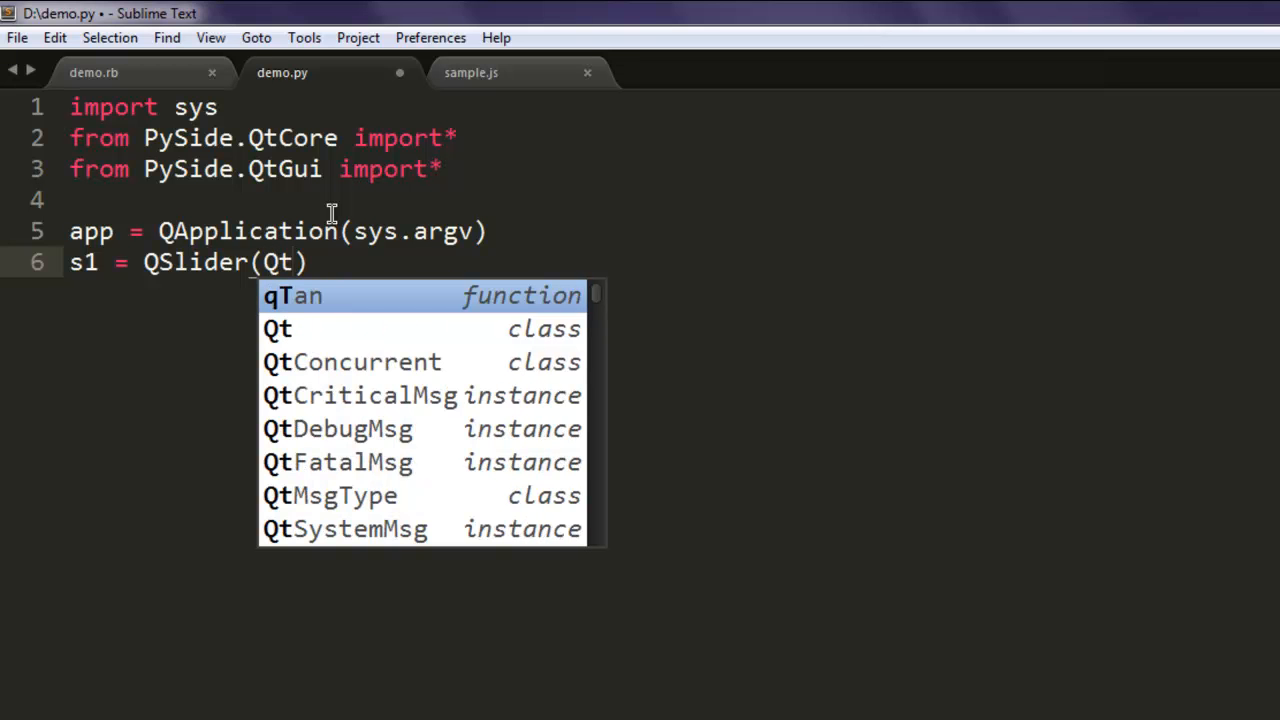
{"action": "type", "text": "."}
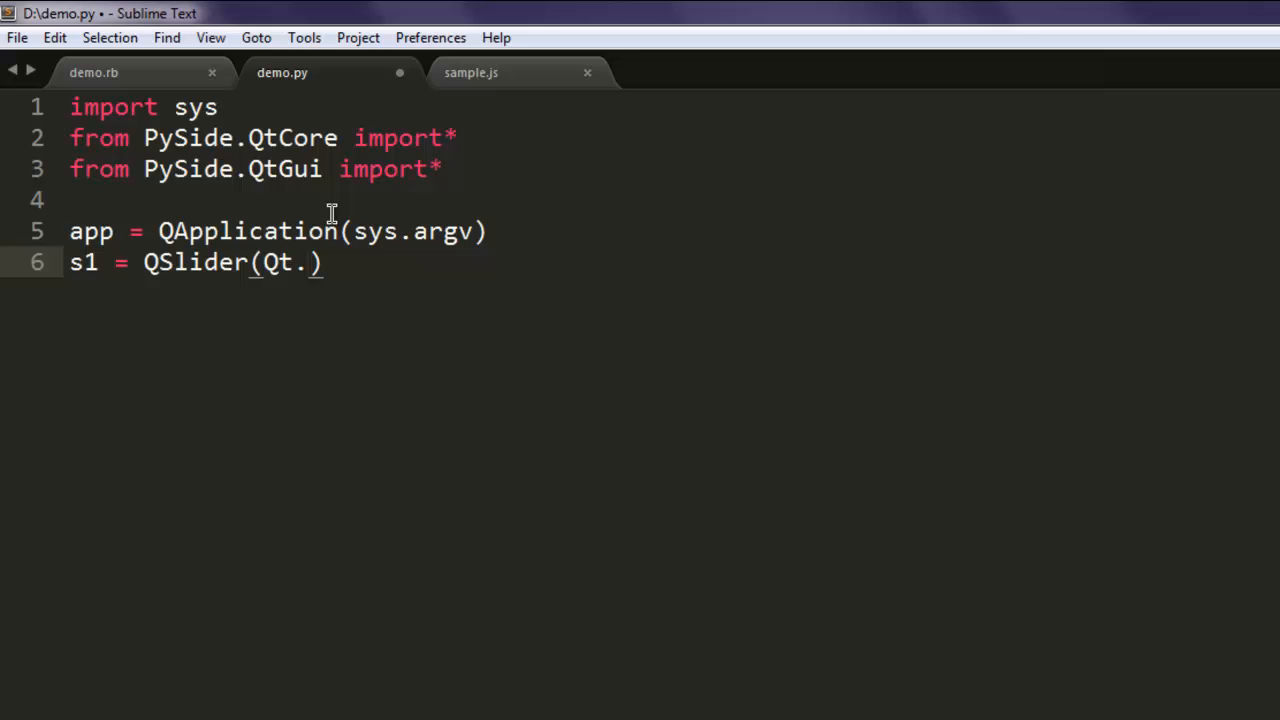
{"action": "type", "text": "Horizontal"}
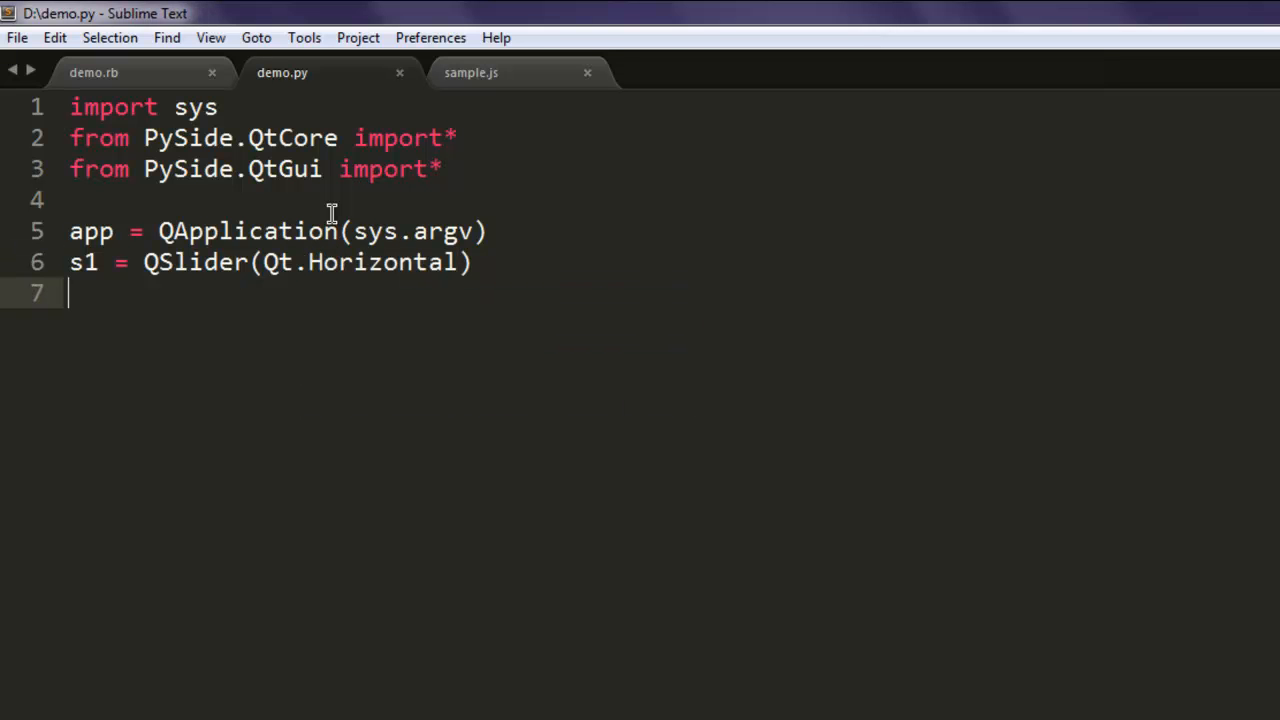
Step: Add 's1.show()' and 'app.exec_()' so the slider shows and the event loop runs
{"action": "type", "text": "s1."}
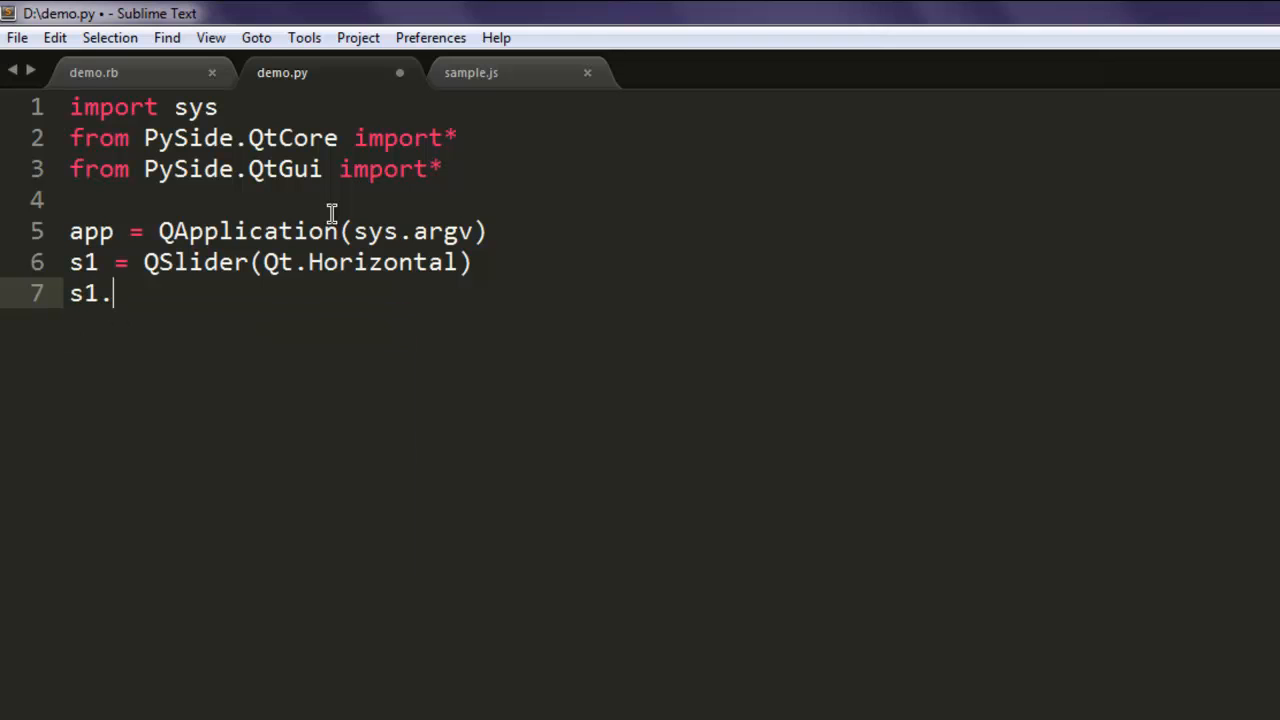
{"action": "type", "text": "show()"}
{"action": "type", "text": "app.e"}
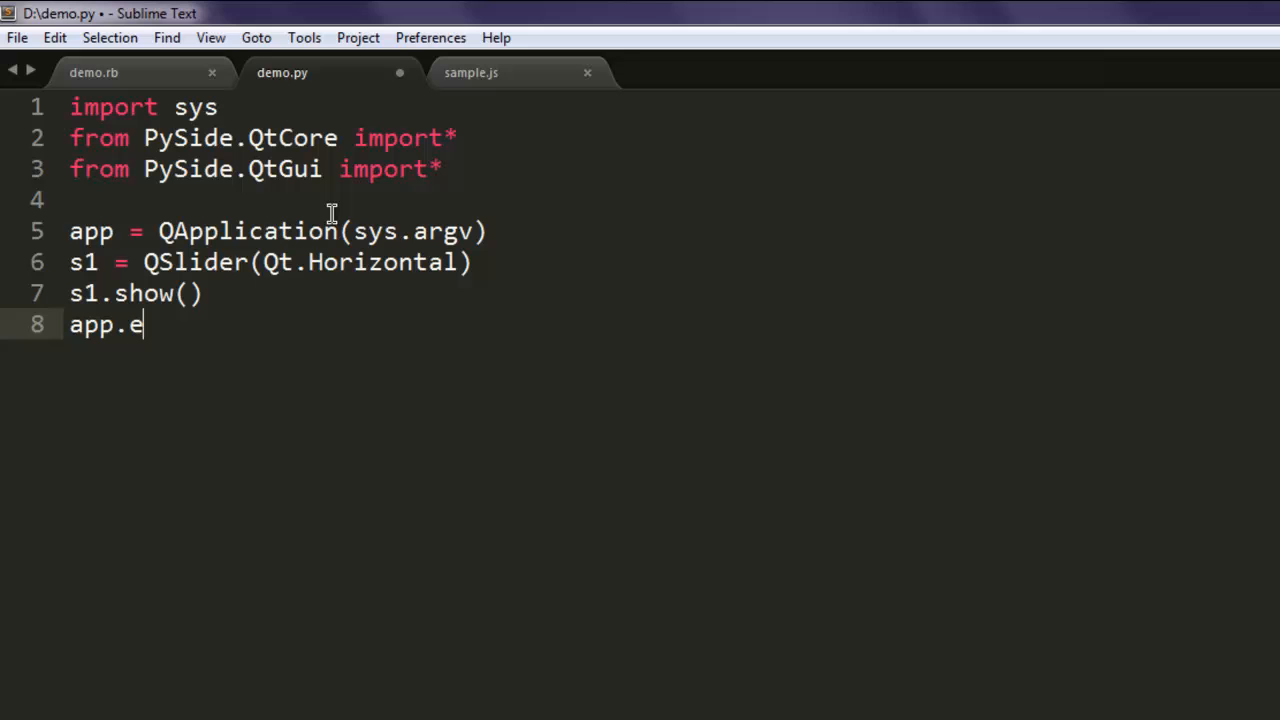
{"action": "type", "text": "xec_"}
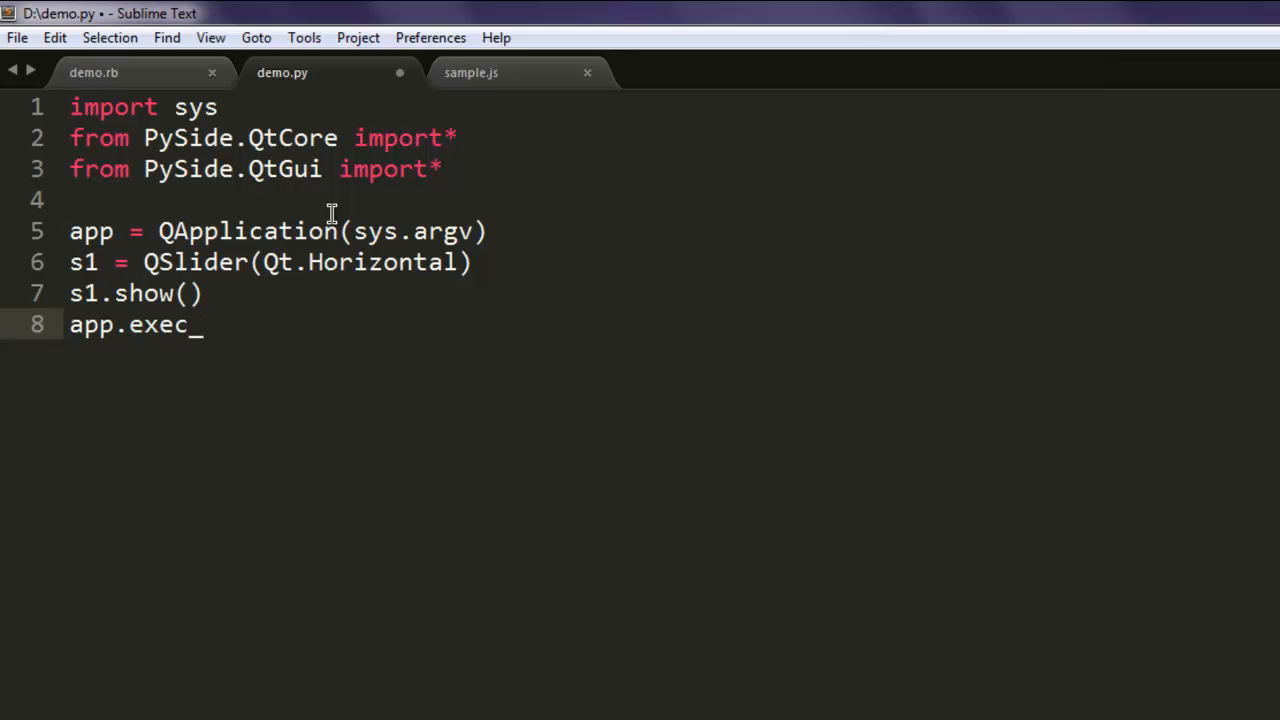
{"action": "type", "text": "()"}
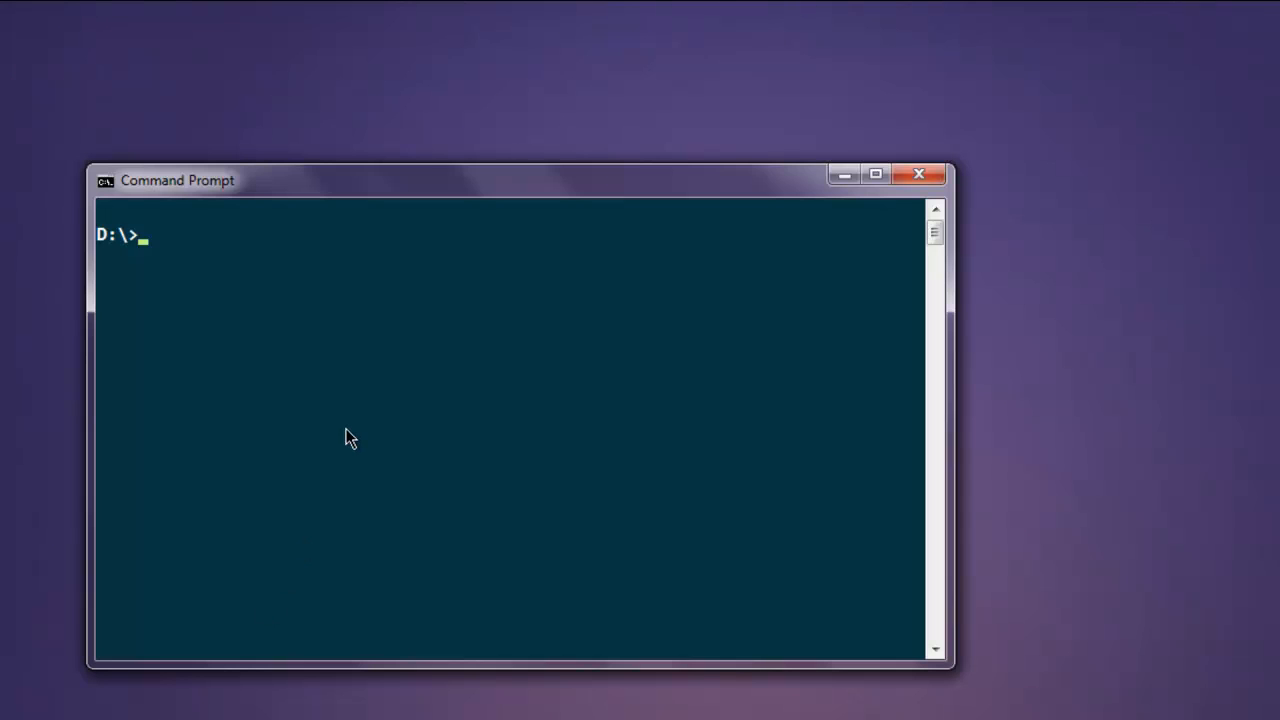
Step: Run 'python demo.py' from the D:\ prompt to show the slider window
{"action": "type", "text": "python d"}
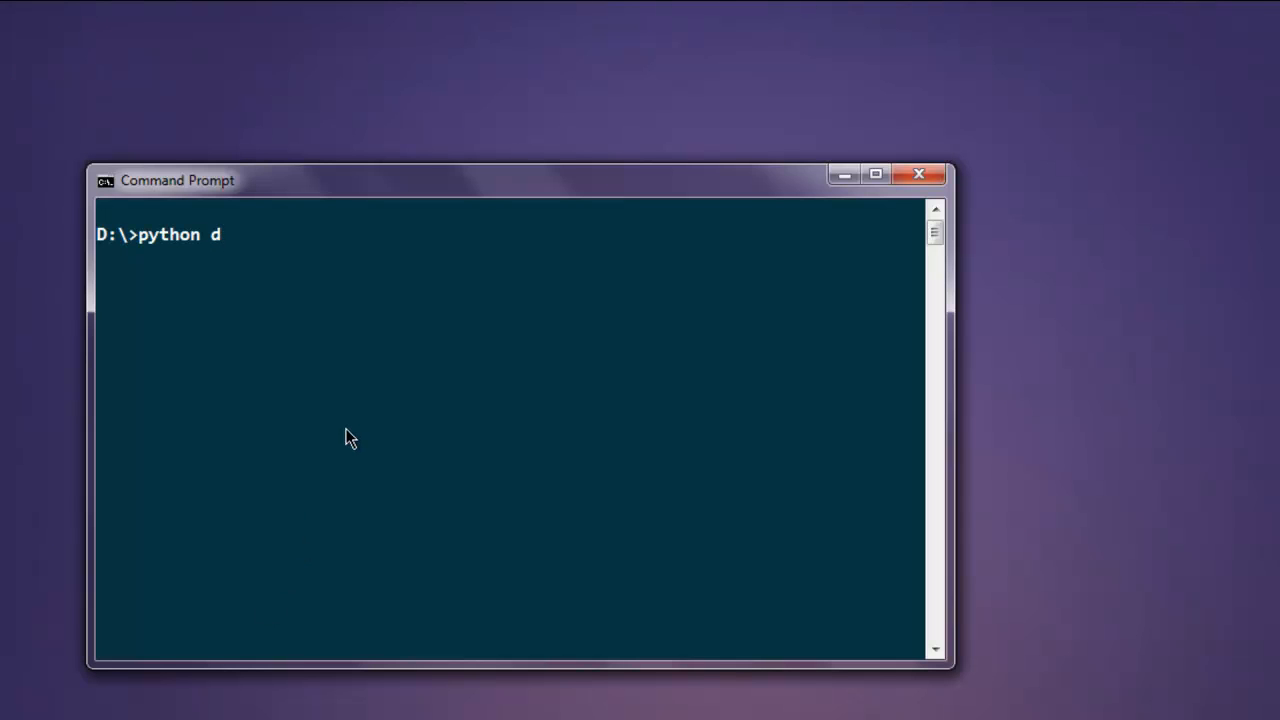
{"action": "type", "text": "emo.py"}
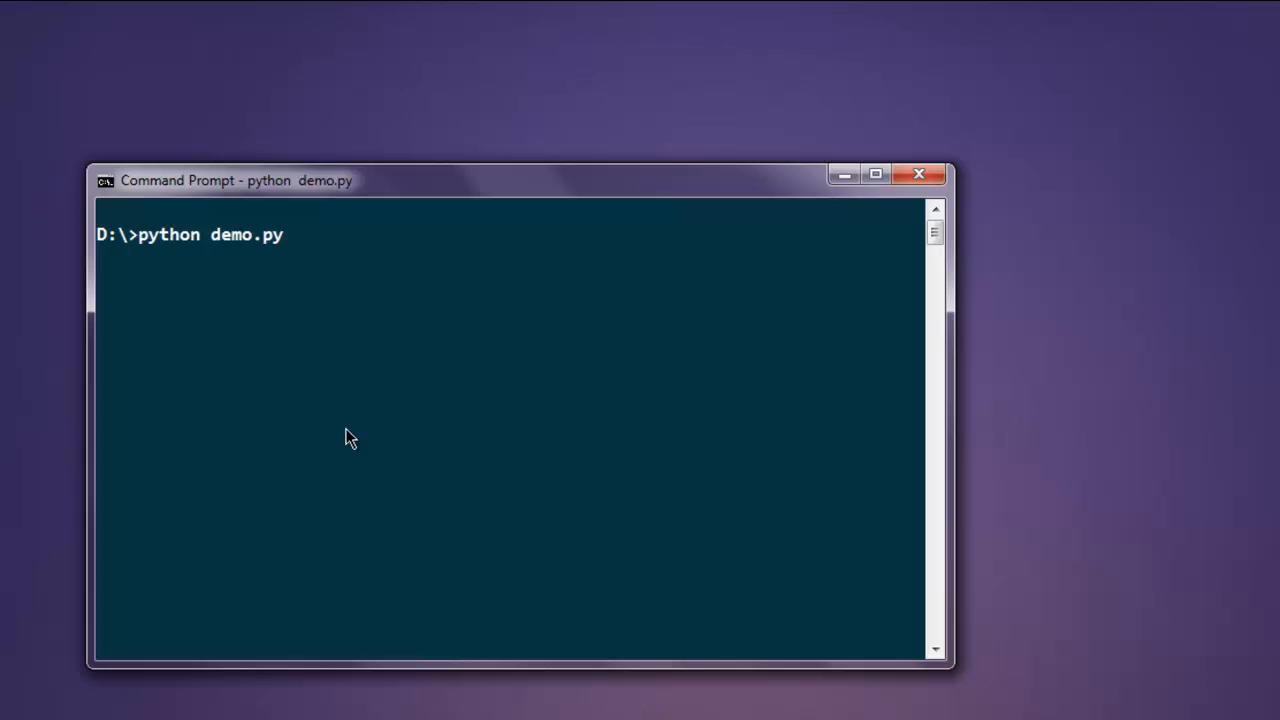
{"action": "key", "text": "Return"}
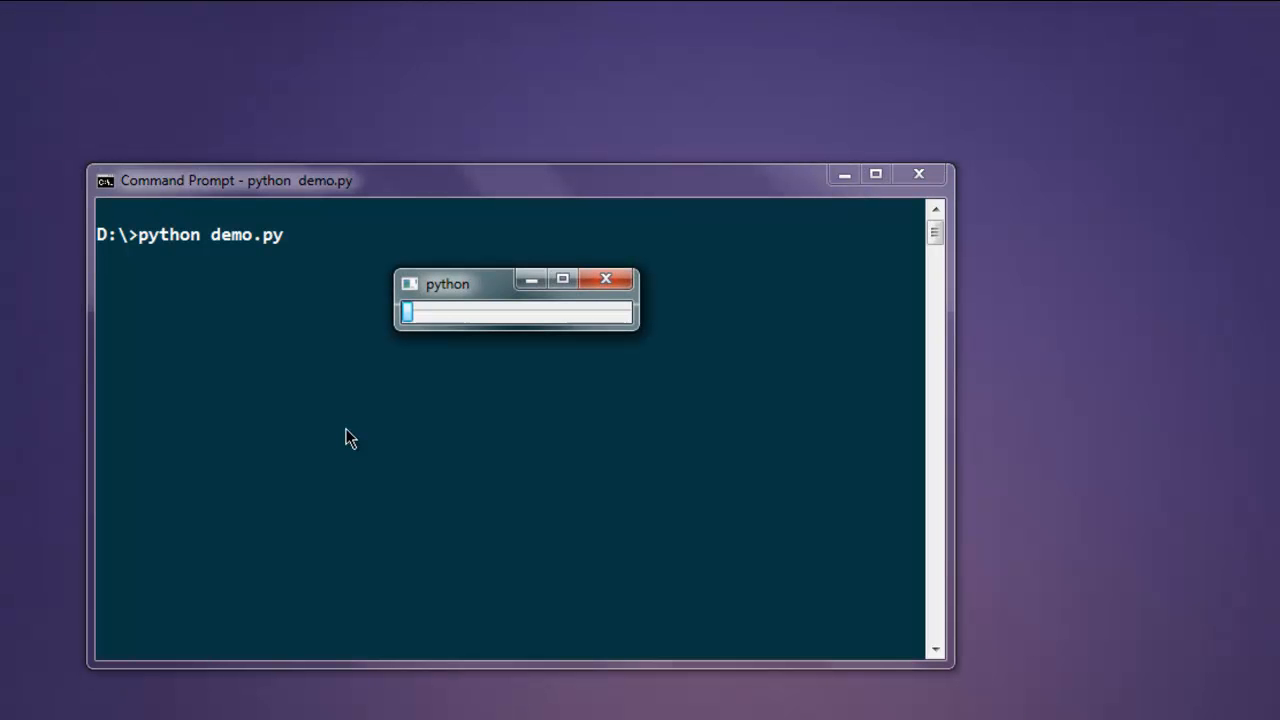
{"action": "mouse_move", "coordinate": [450, 296]}
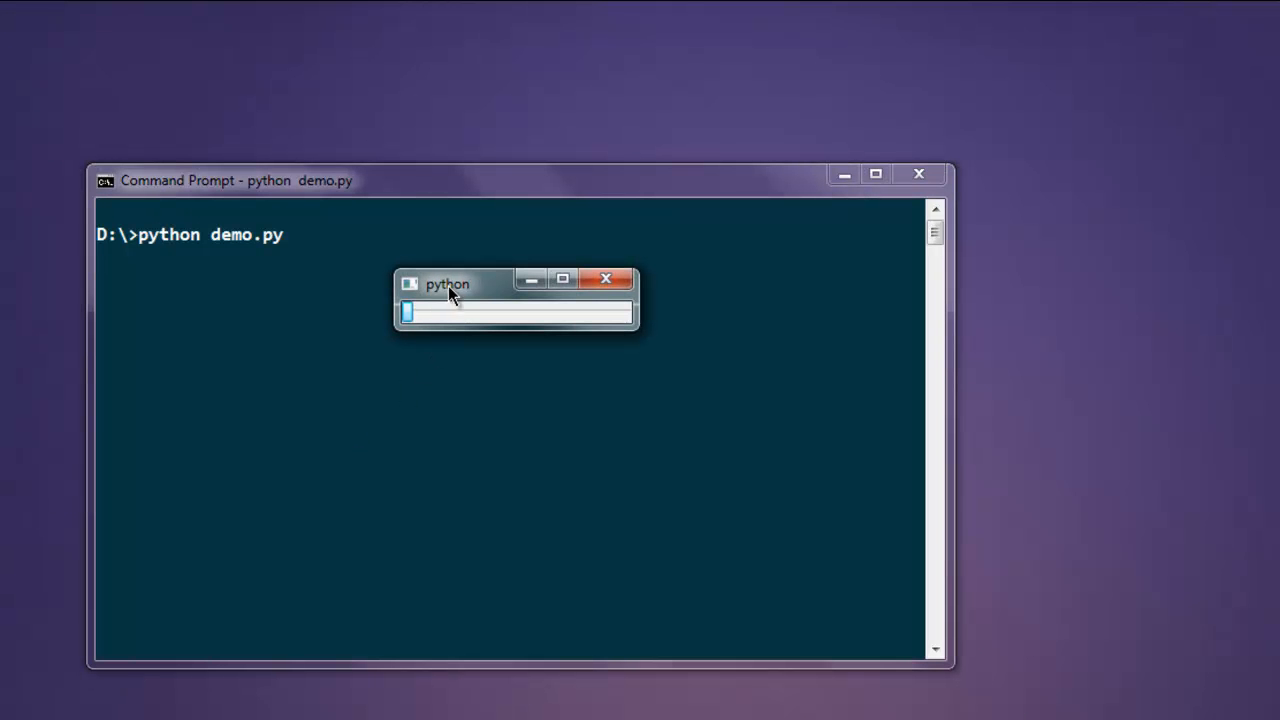
Step: Enlarge the slider window, drag the slider to its far right end, and return to demo.py
{"action": "left_click_drag", "start_coordinate": [608, 324], "coordinate": [584, 480]}
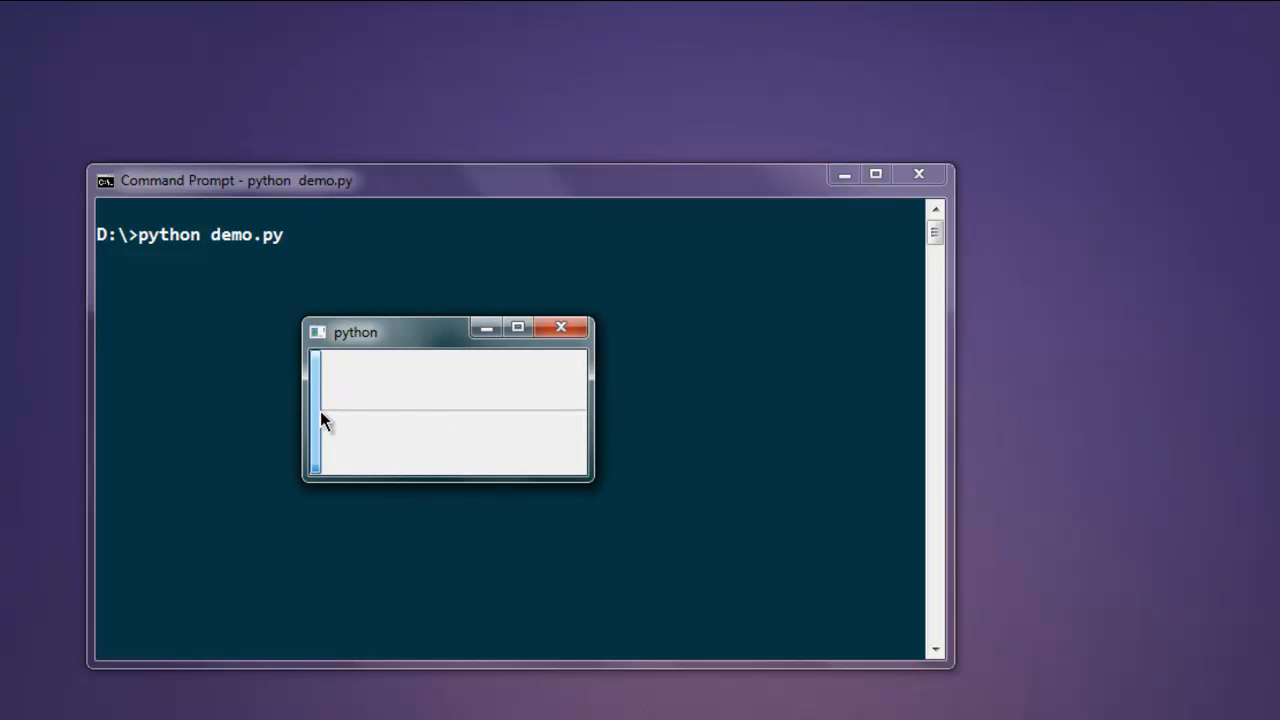
{"action": "left_click_drag", "start_coordinate": [318, 414], "coordinate": [502, 414]}
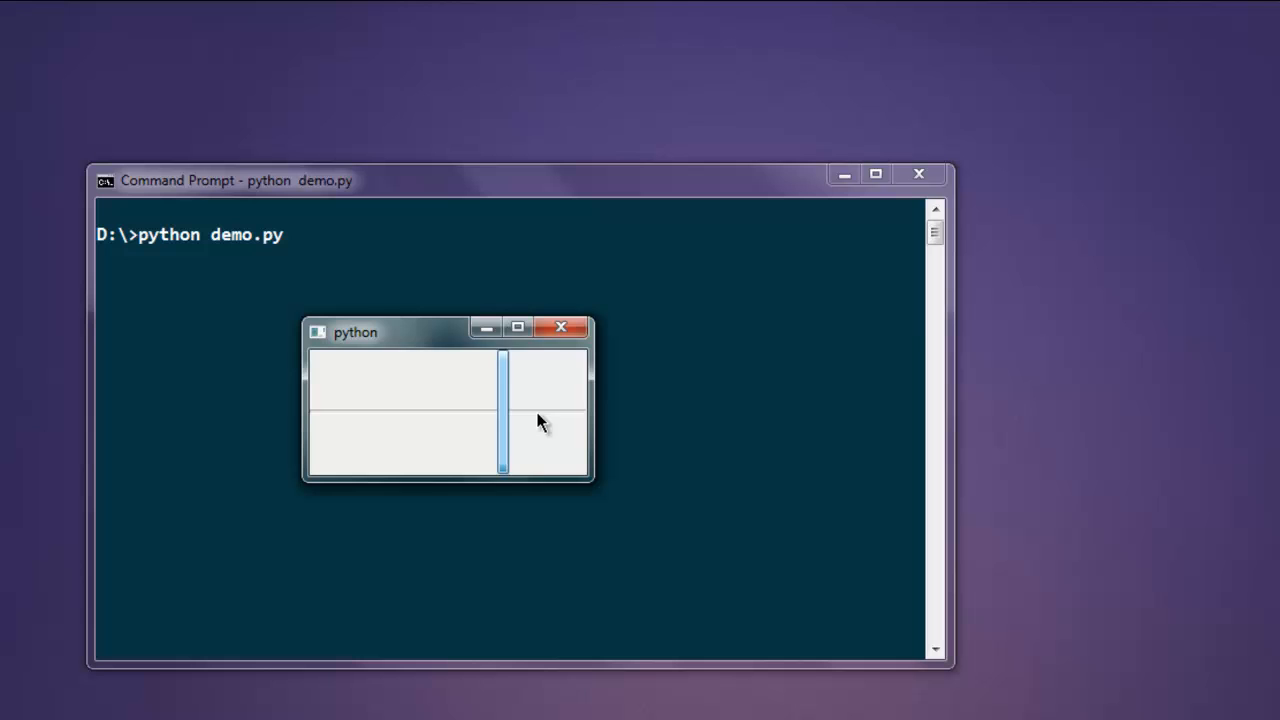
{"action": "left_click_drag", "start_coordinate": [500, 420], "coordinate": [420, 420]}
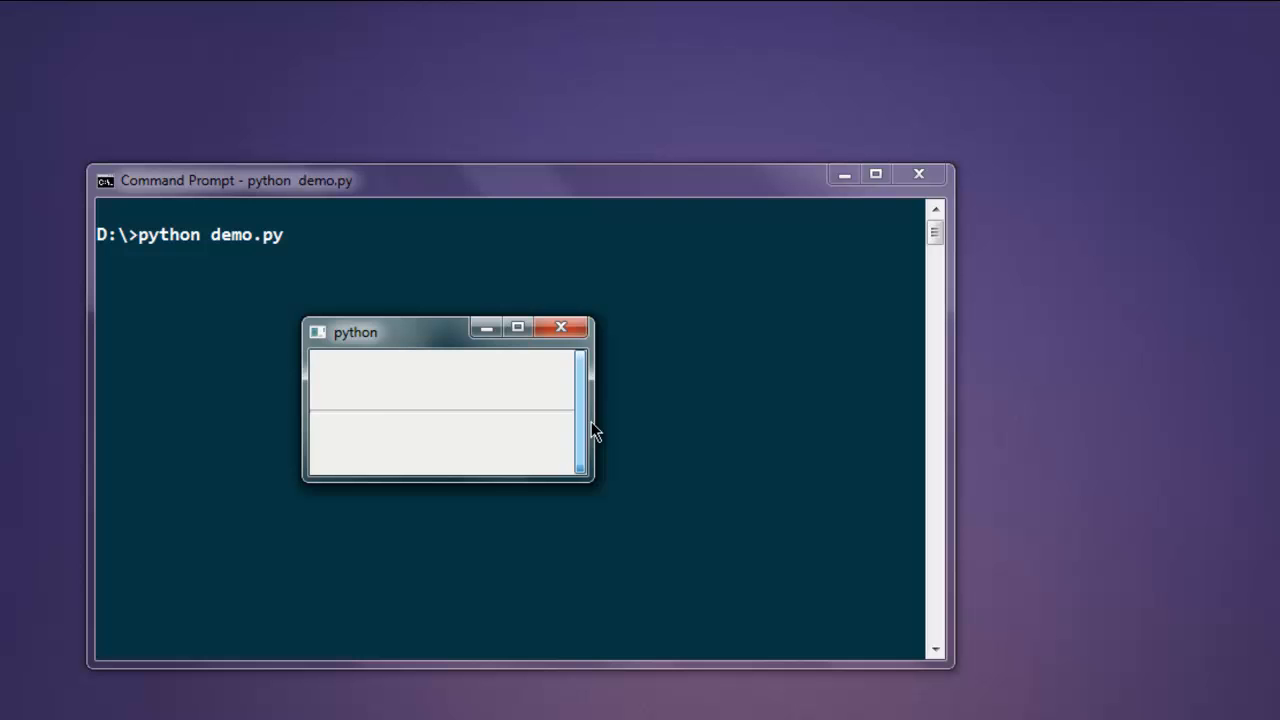
{"action": "left_click", "coordinate": [560, 328]}
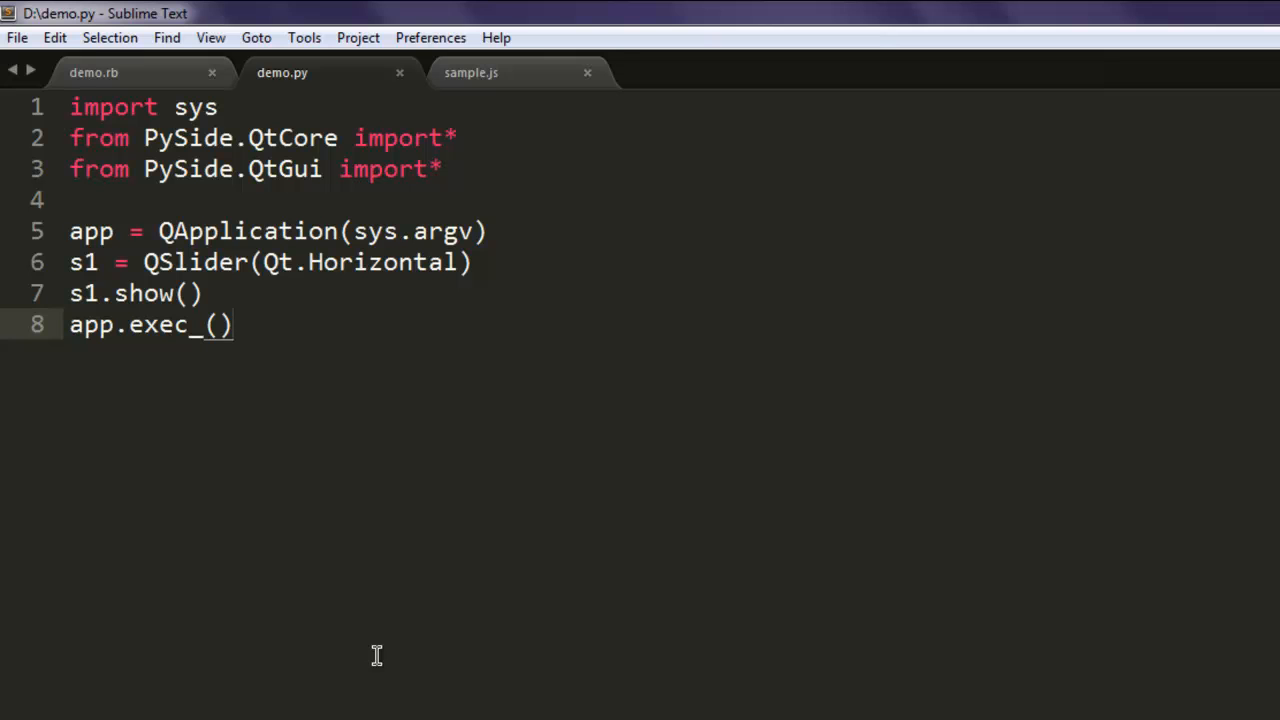
Step: Replace Horizontal on line 6 with Vertical via the 'Ver' autocomplete
{"action": "left_click", "coordinate": [232, 324]}
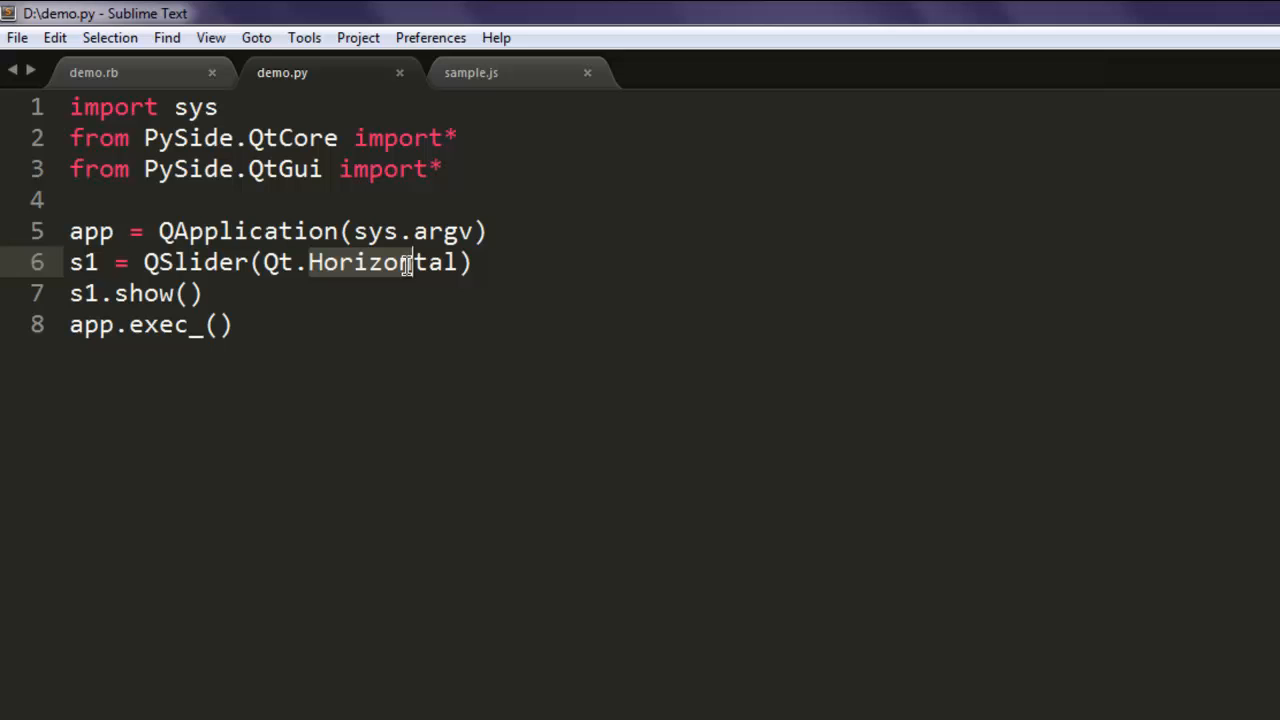
{"action": "type", "text": "Ver"}
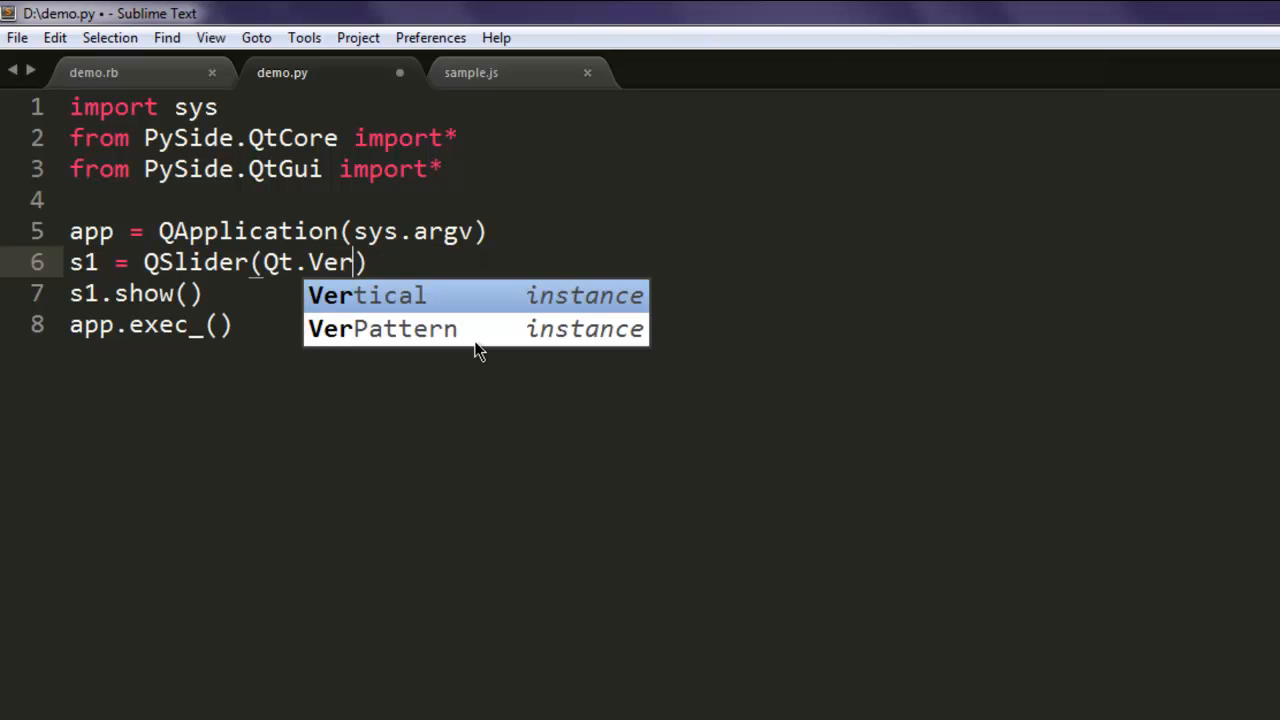